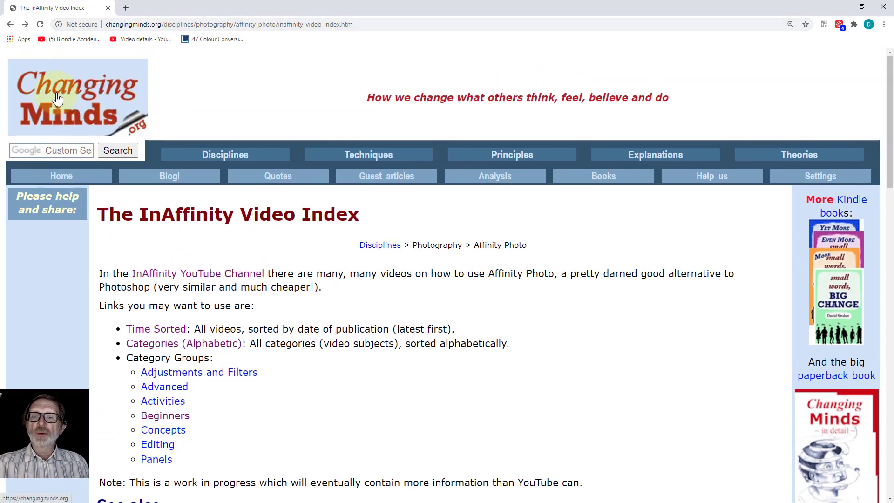
pyautogui.moveTo(378, 277)
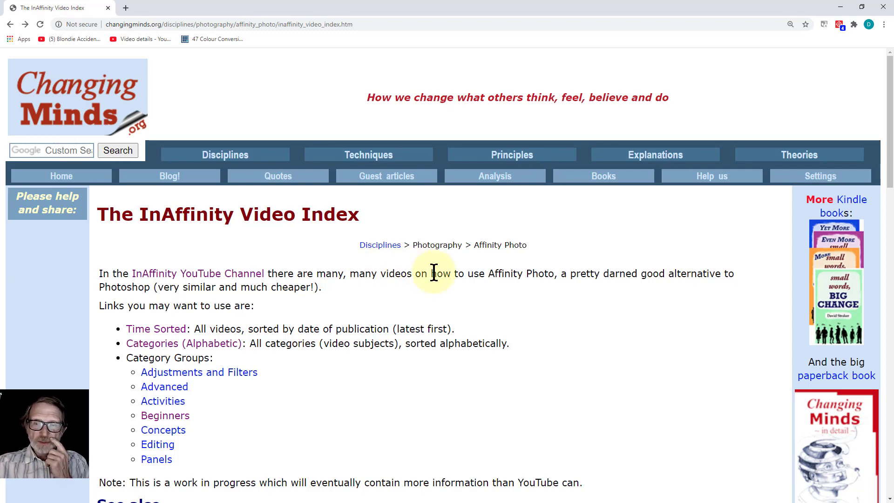
# View the Time Sorted tutorials page, scanning down the newest-first list and back to the top.
pyautogui.scroll(-3)
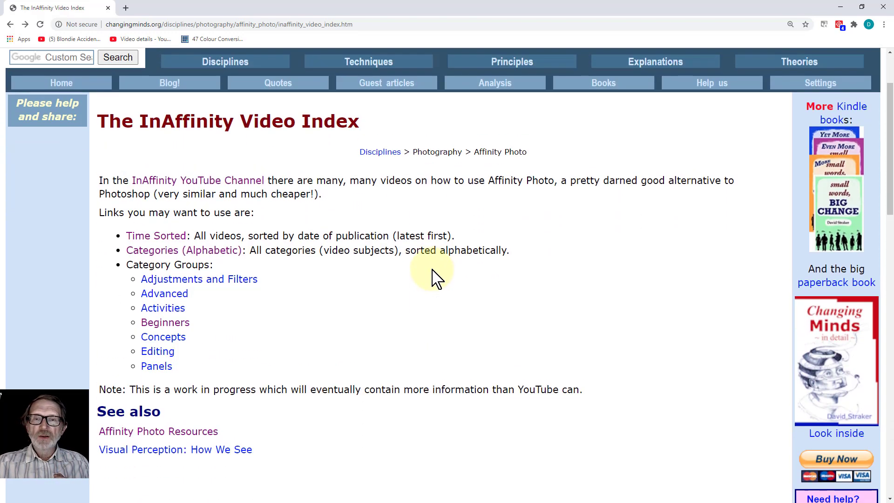
pyautogui.moveTo(445, 280)
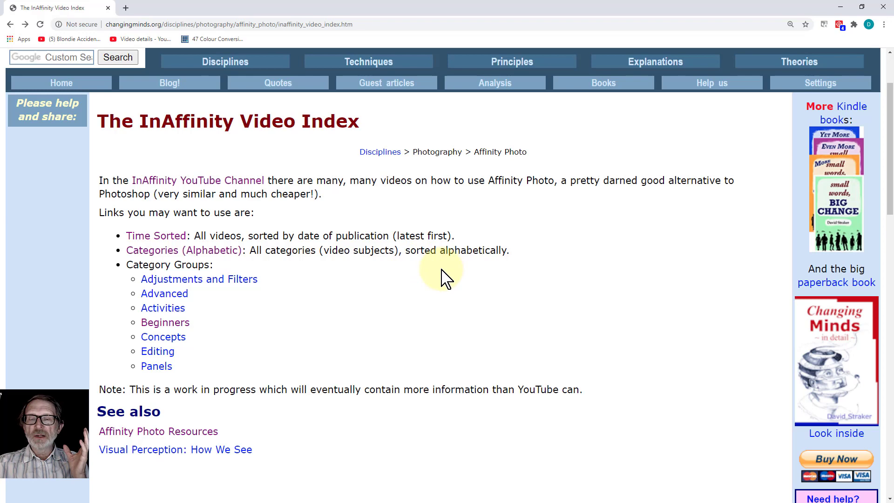
pyautogui.moveTo(406, 271)
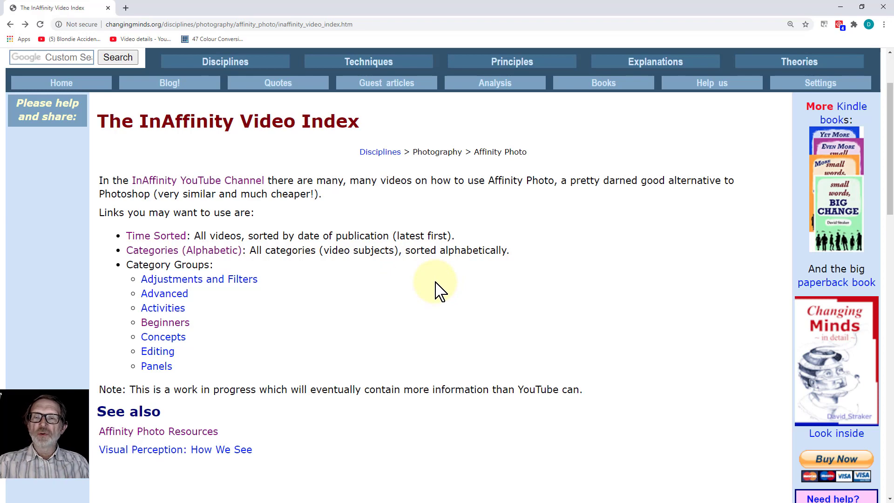
pyautogui.moveTo(248, 281)
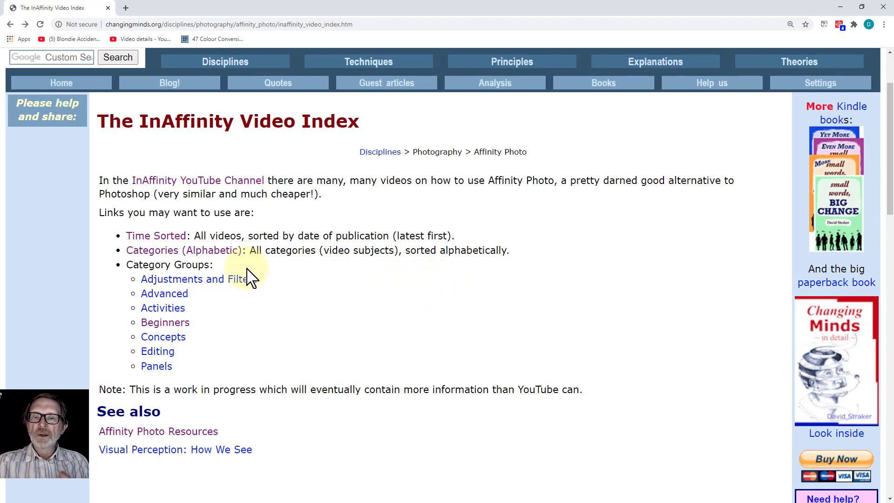
pyautogui.click(156, 235)
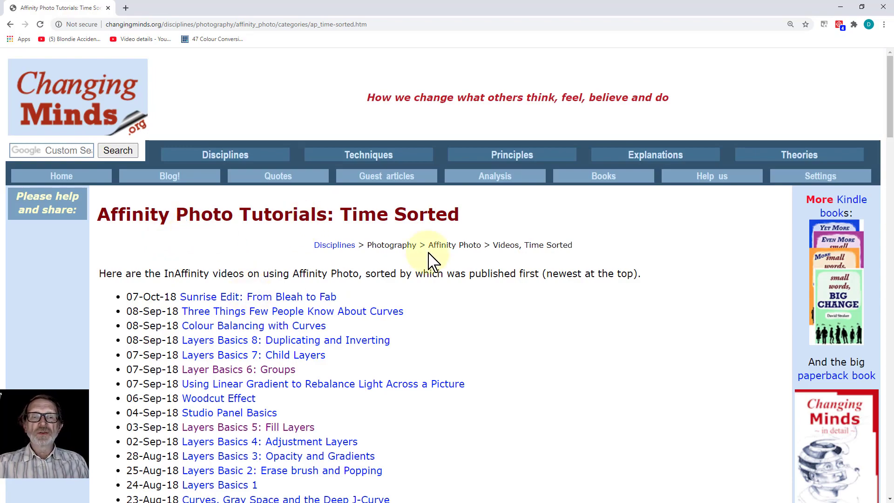
pyautogui.scroll(-3)
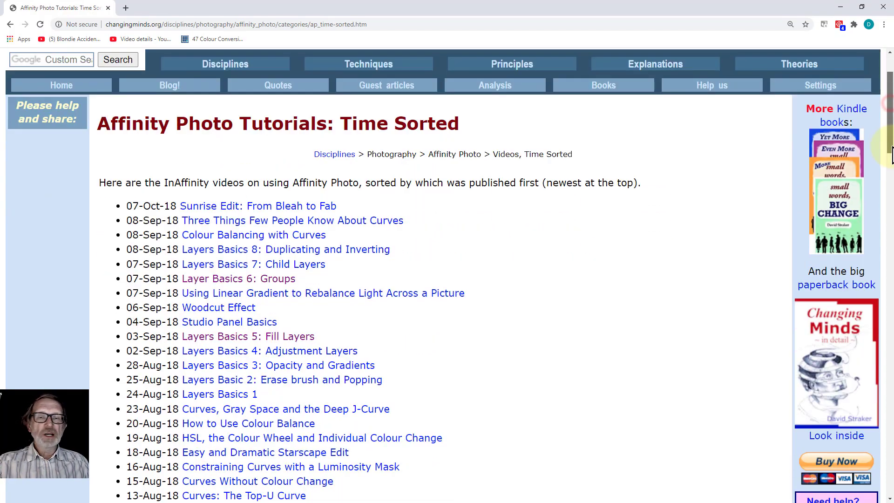
pyautogui.scroll(-3)
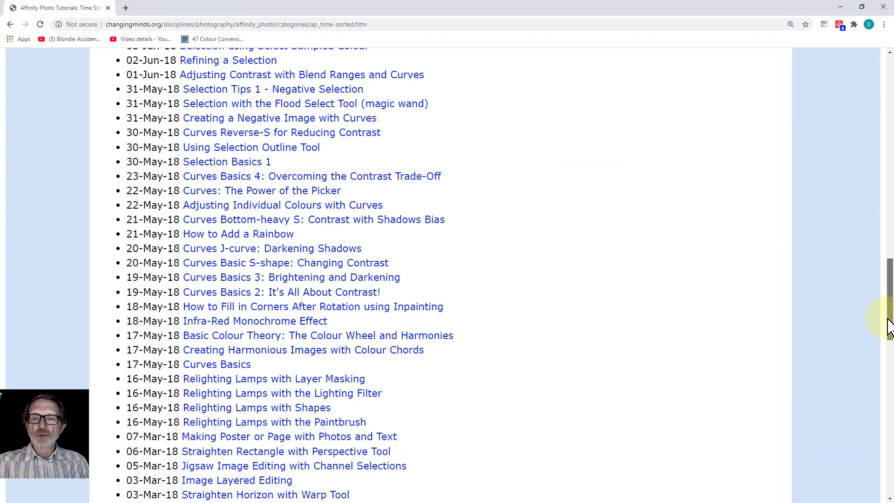
pyautogui.scroll(-3)
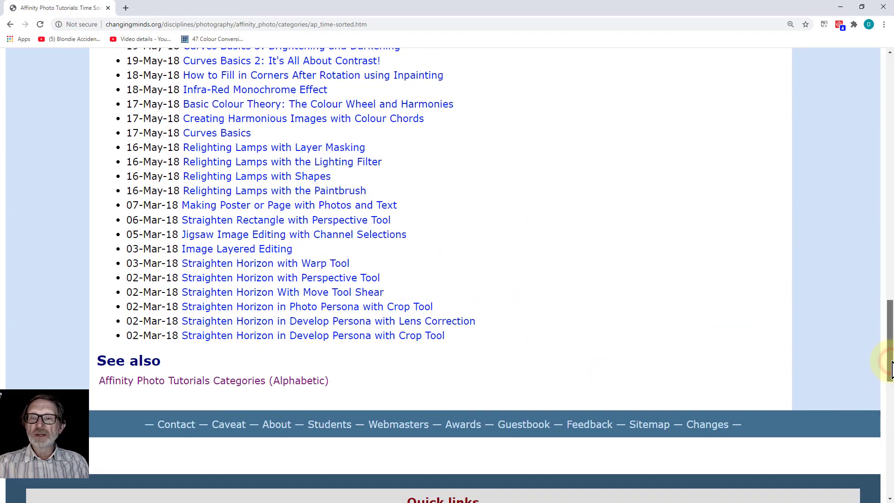
pyautogui.scroll(3)
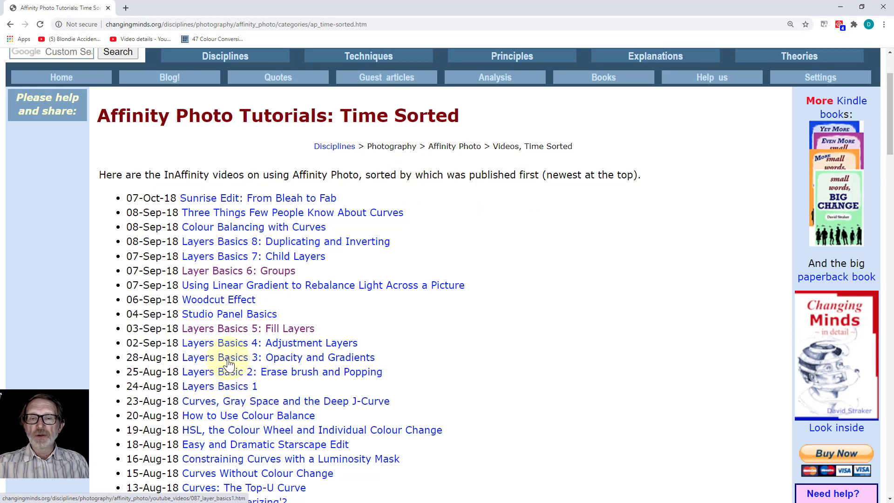
pyautogui.moveTo(229, 274)
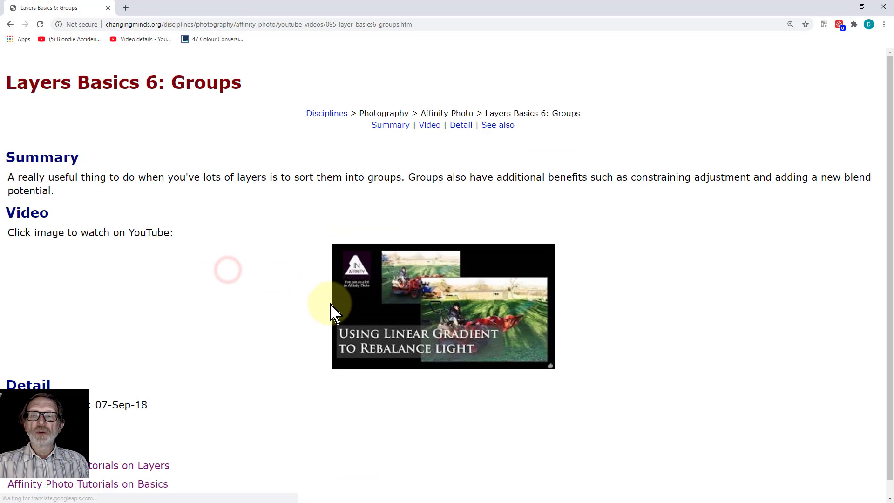
pyautogui.moveTo(286, 315)
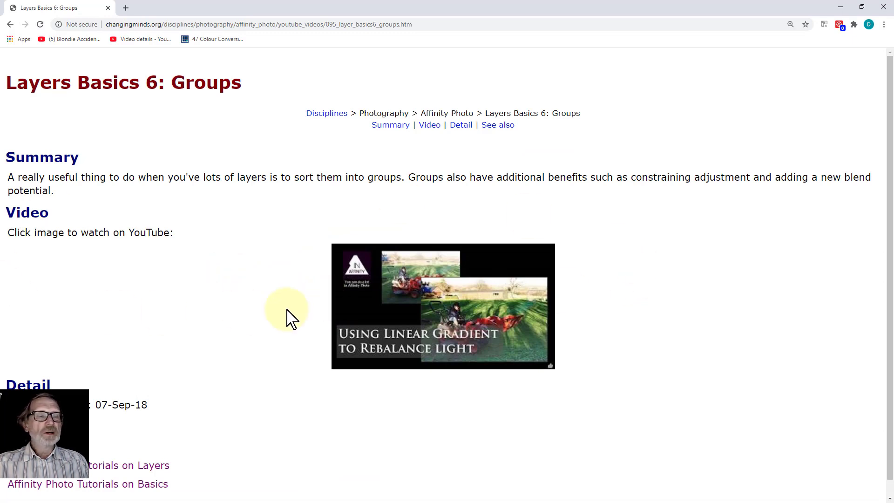
pyautogui.moveTo(83, 204)
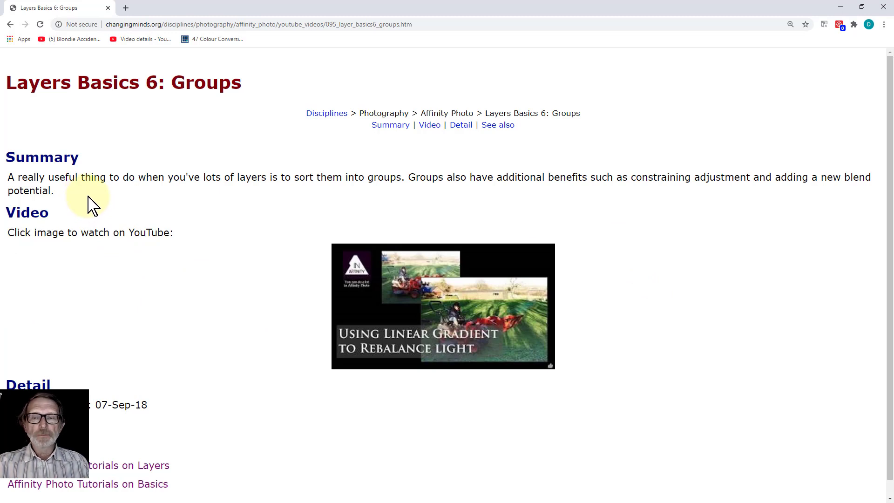
pyautogui.moveTo(390, 334)
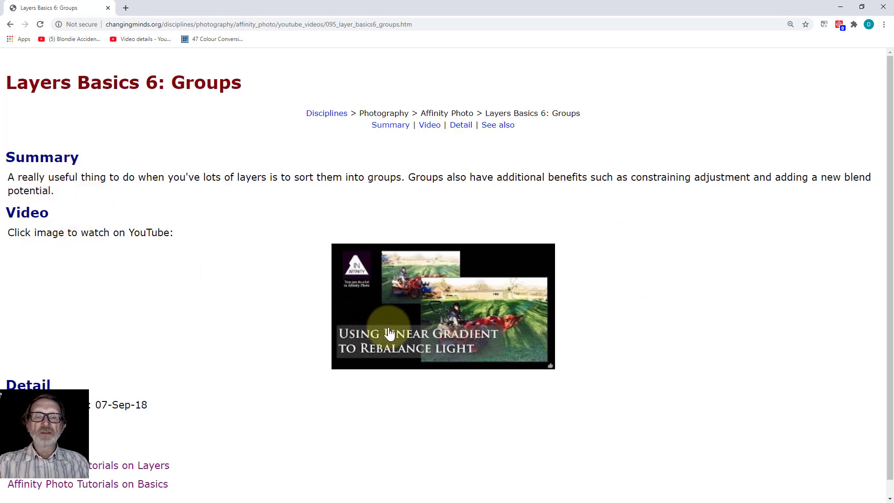
# Launch the Groups entry's YouTube video in a new tab, view it, and return to the entry tab.
pyautogui.rightClick(390, 332)
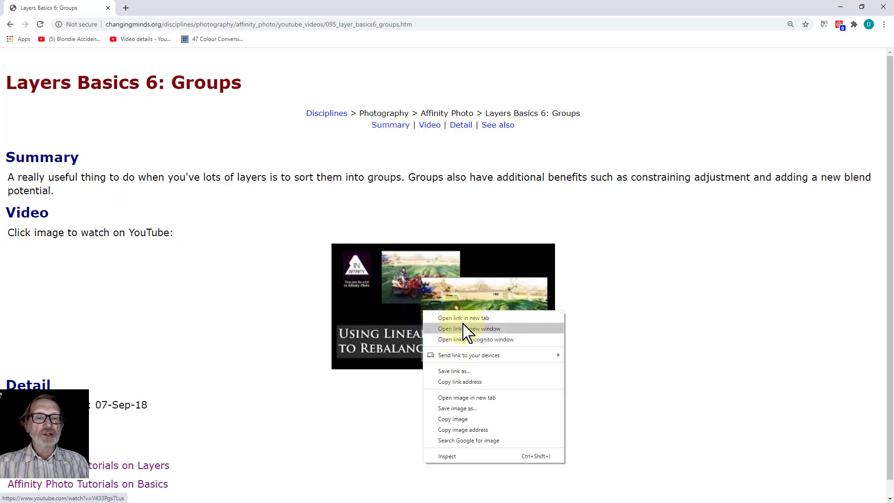
pyautogui.click(448, 317)
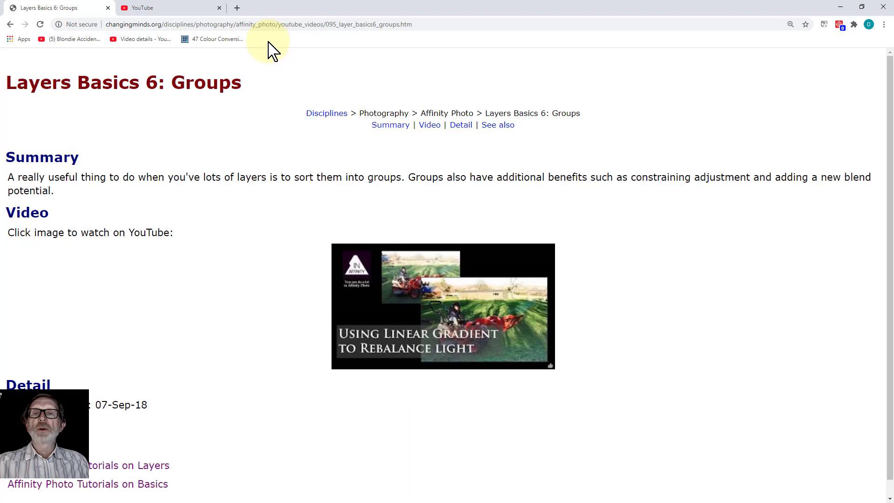
pyautogui.click(445, 311)
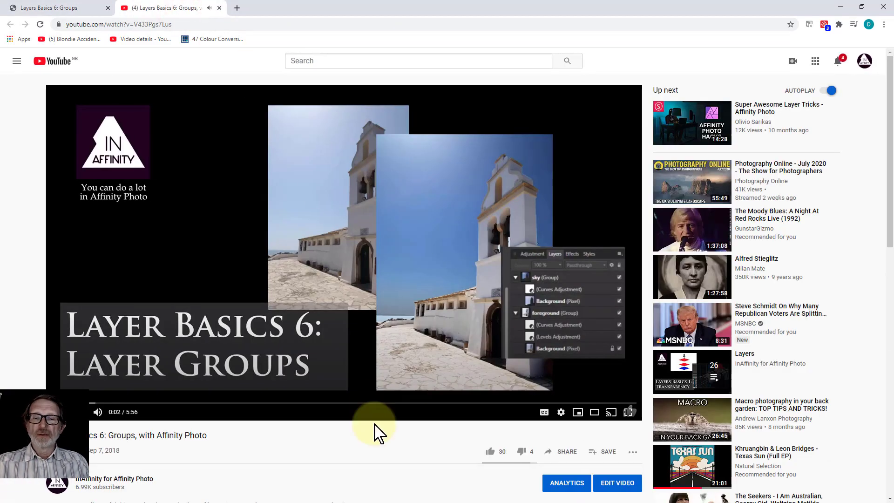
pyautogui.click(42, 9)
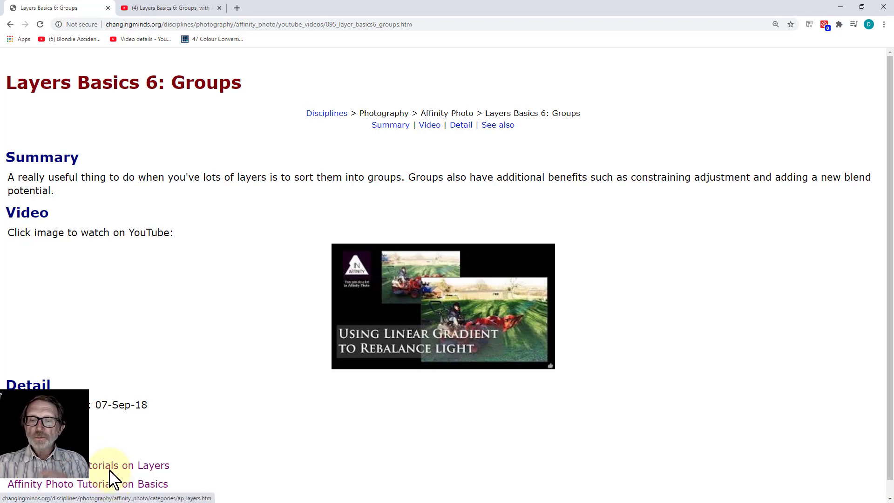
pyautogui.moveTo(98, 470)
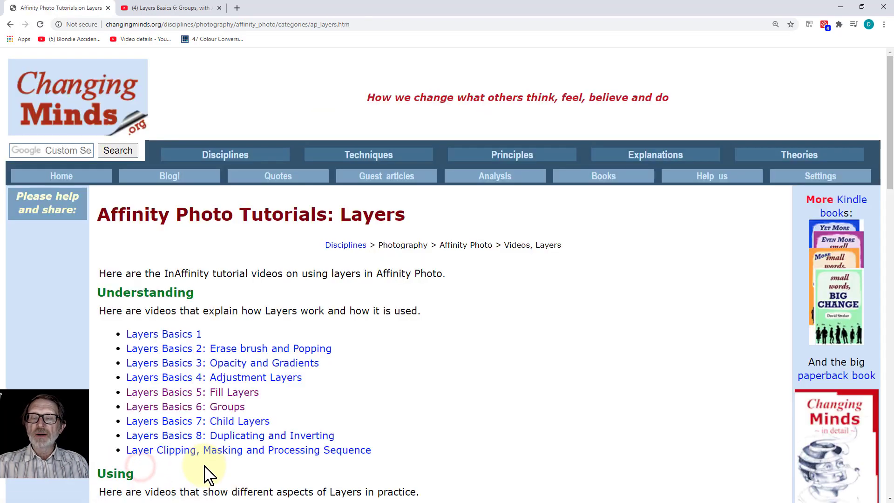
pyautogui.moveTo(237, 454)
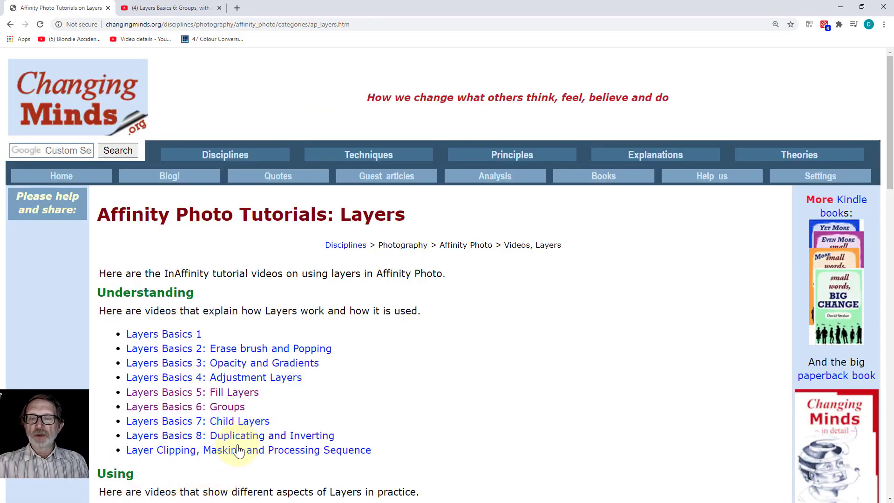
pyautogui.scroll(-3)
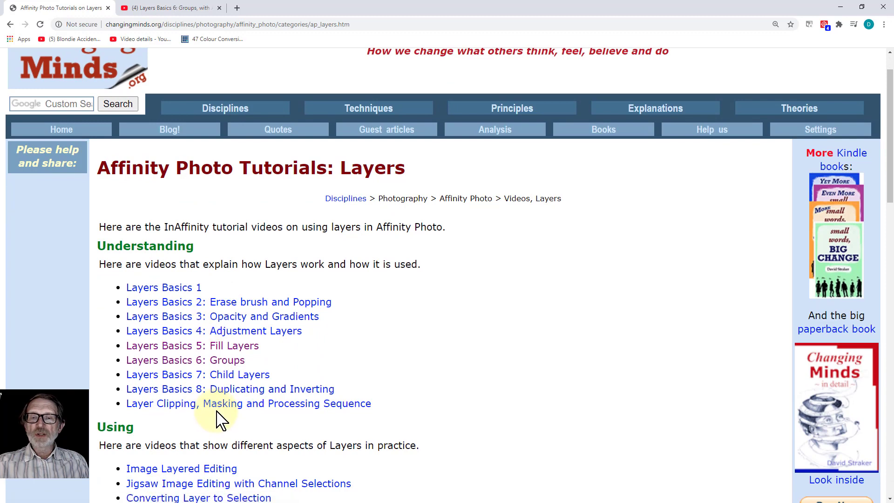
pyautogui.scroll(-3)
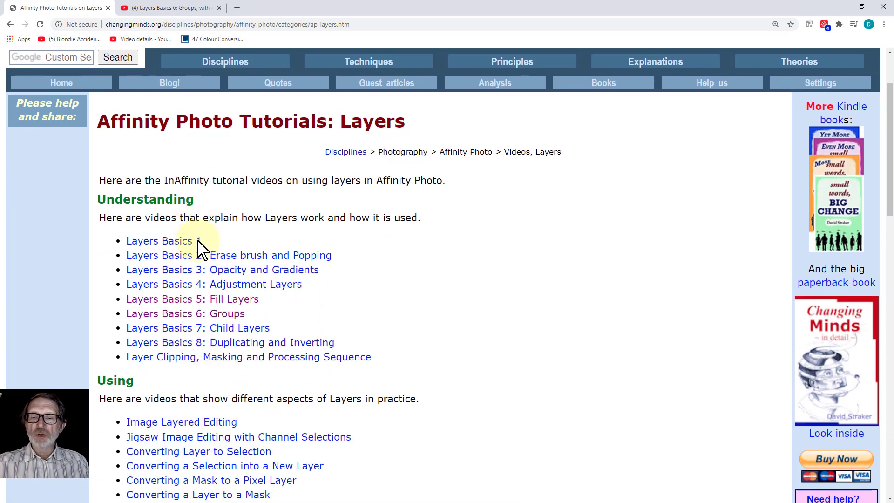
pyautogui.scroll(-3)
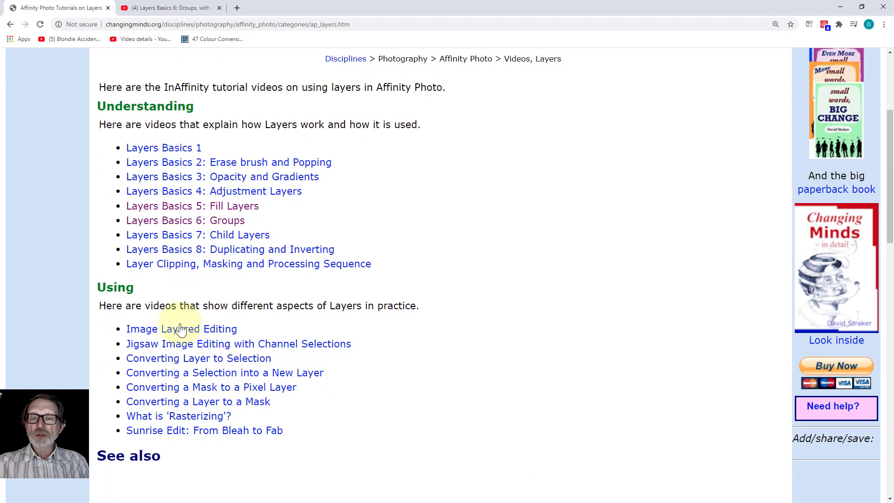
pyautogui.moveTo(248, 460)
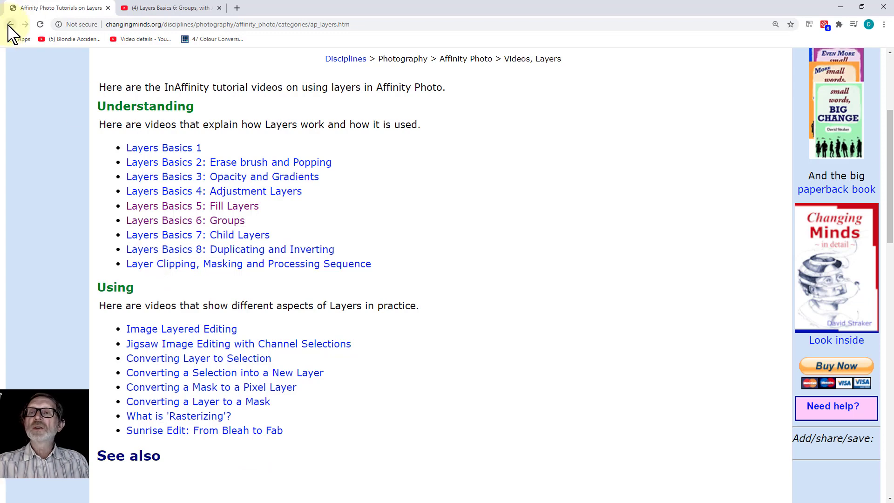
# Return to the Video Index via Back history and view the Categories (Alphabetic) list.
pyautogui.click(13, 24)
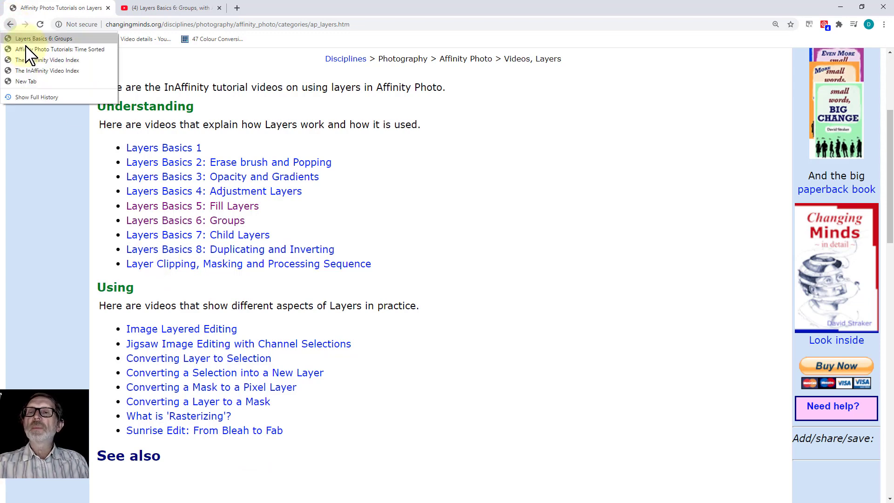
pyautogui.click(48, 70)
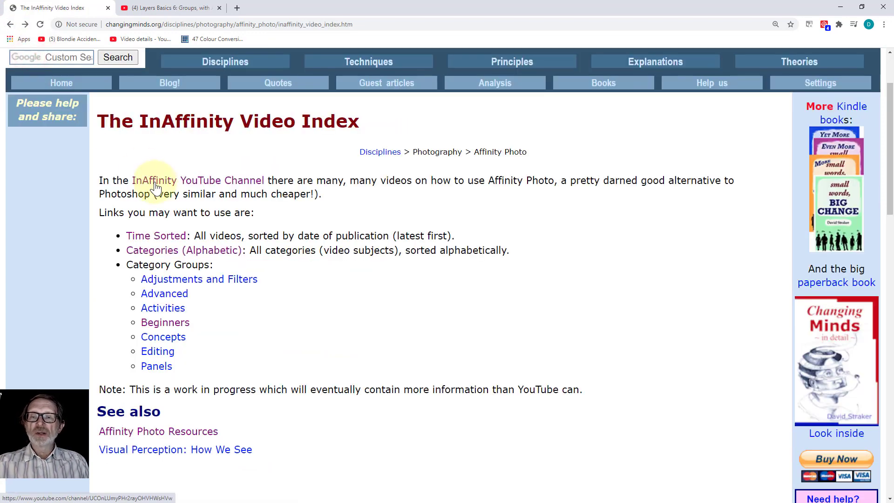
pyautogui.moveTo(213, 253)
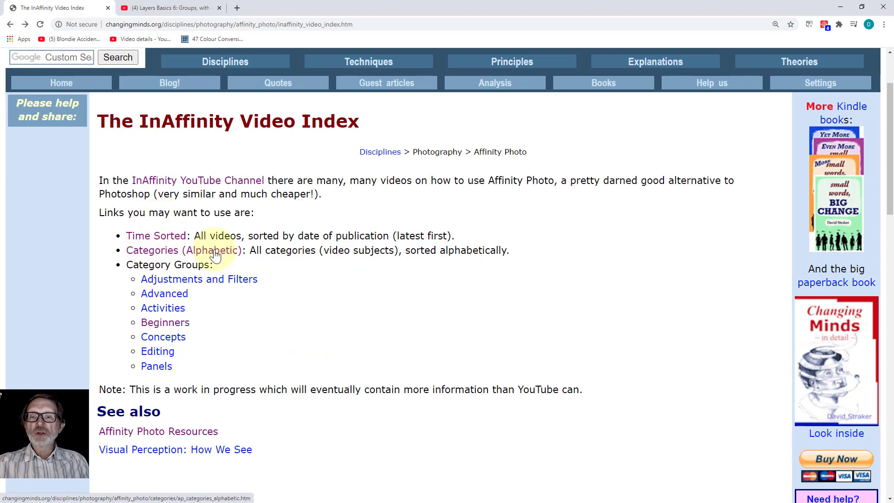
pyautogui.click(212, 250)
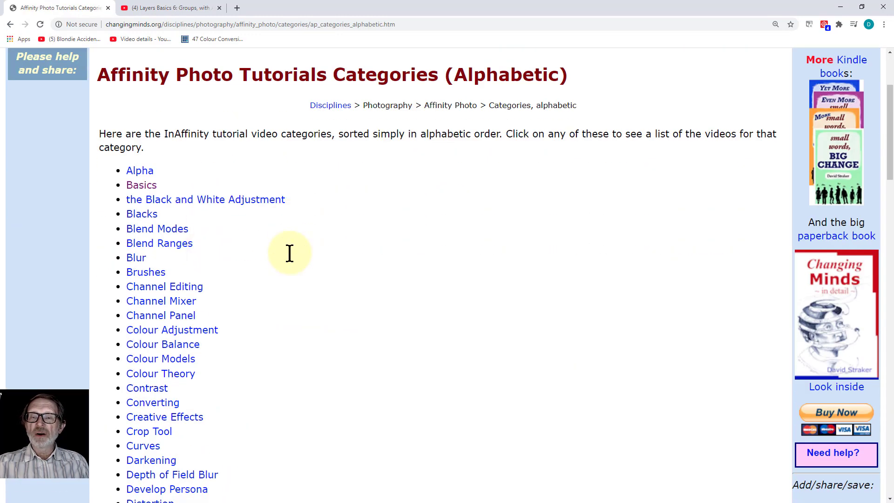
pyautogui.scroll(-3)
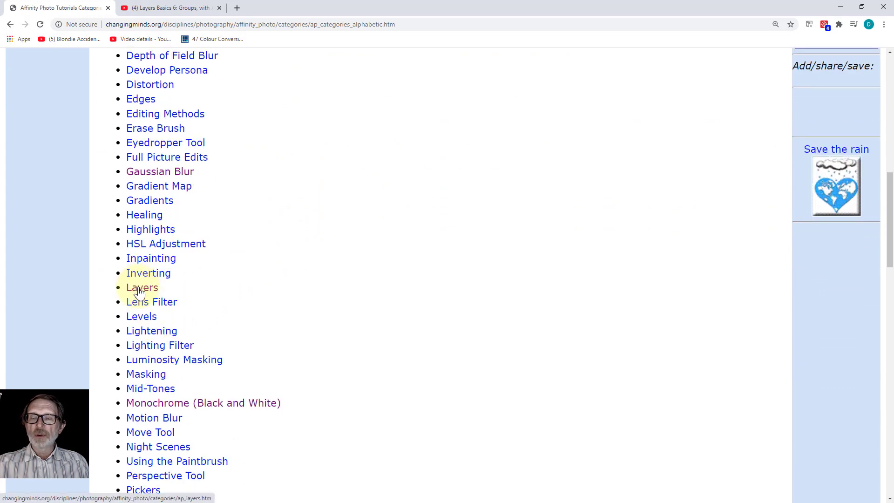
pyautogui.moveTo(162, 337)
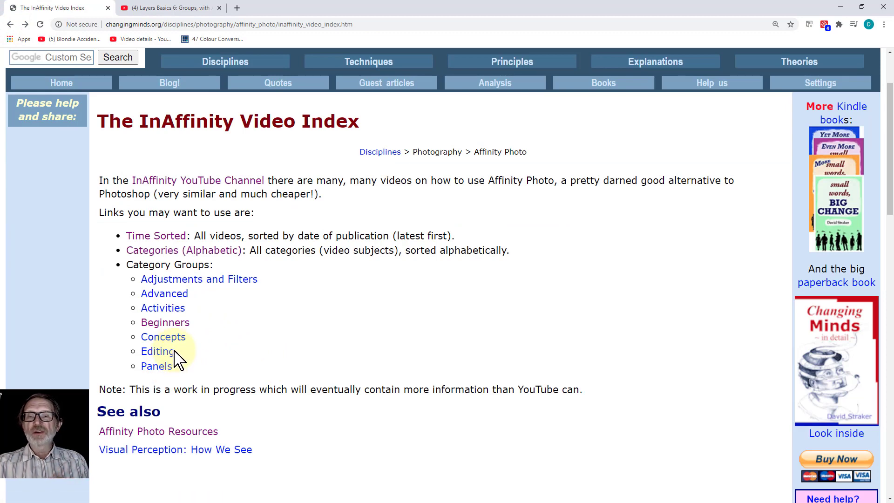
pyautogui.click(199, 280)
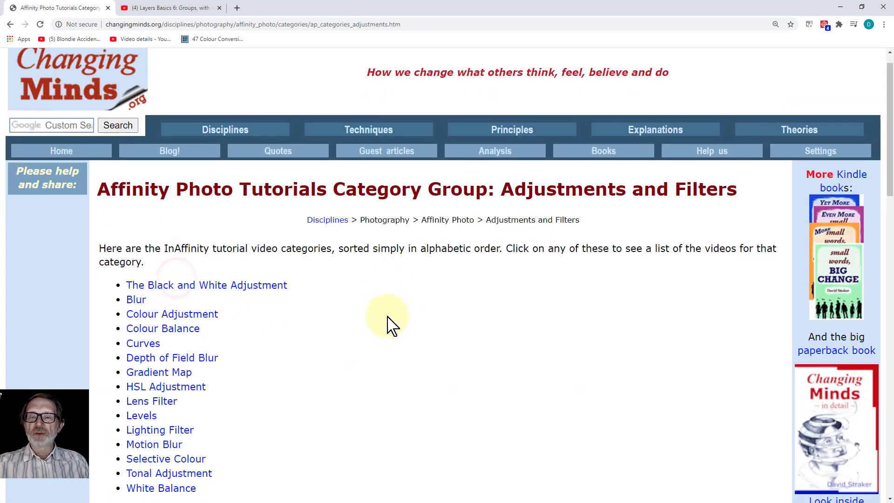
pyautogui.scroll(-3)
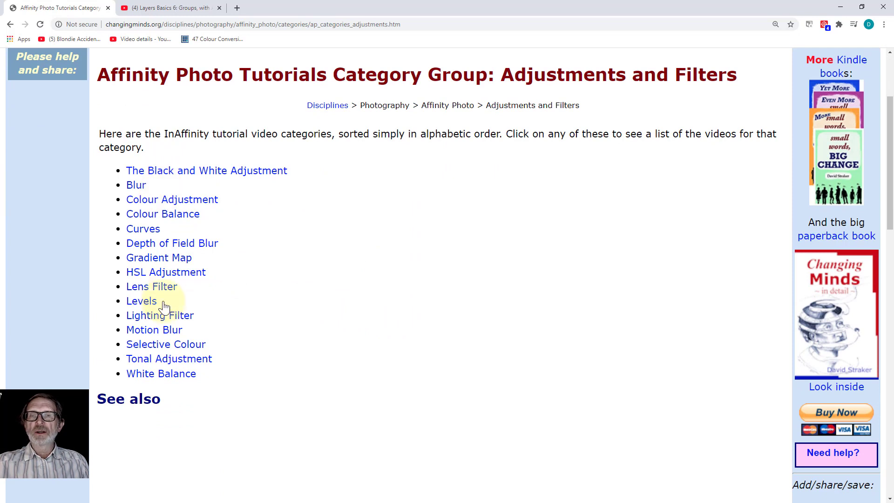
pyautogui.moveTo(173, 315)
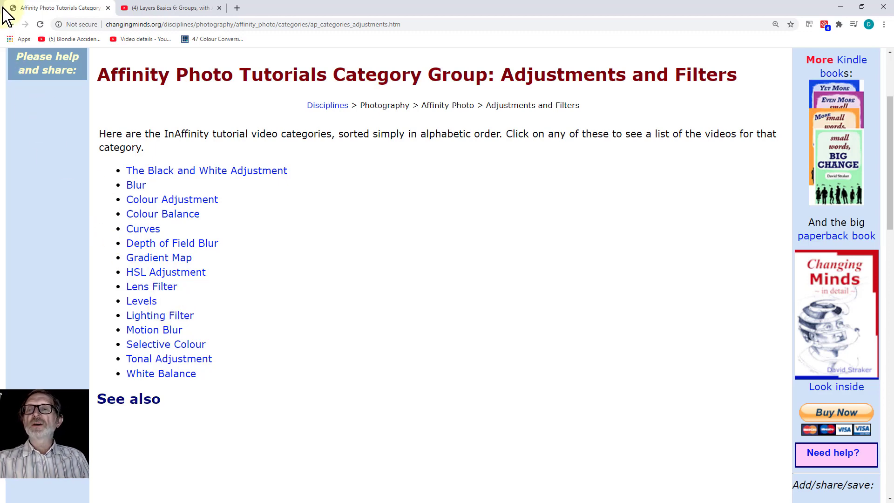
pyautogui.moveTo(17, 26)
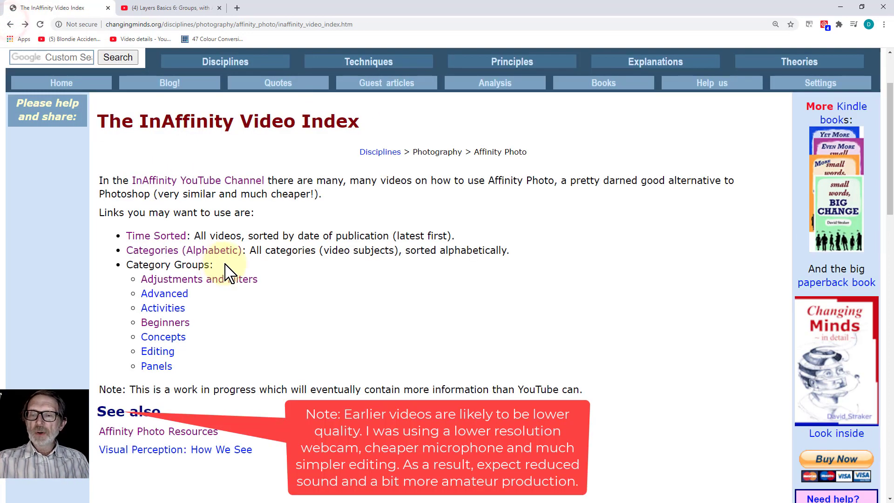
pyautogui.moveTo(269, 275)
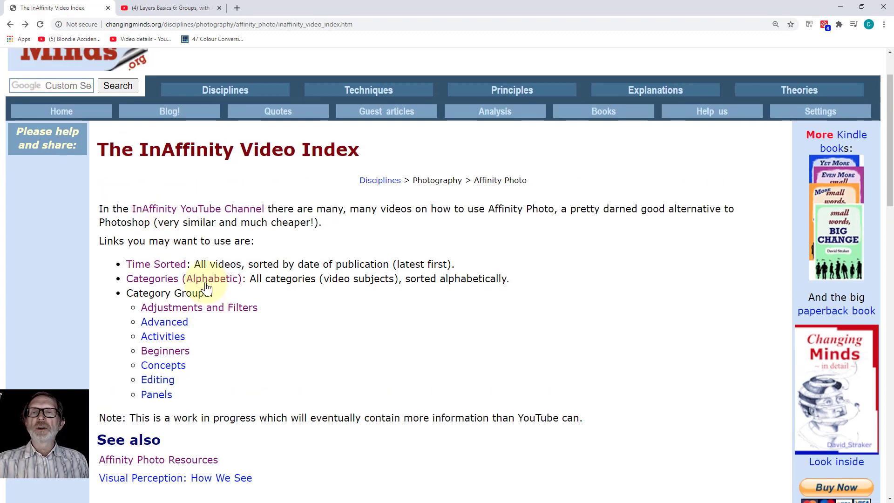
pyautogui.scroll(3)
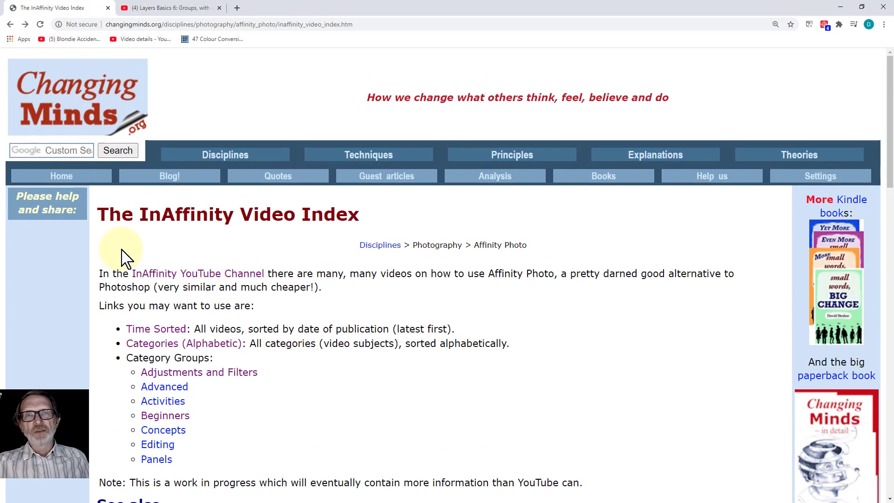